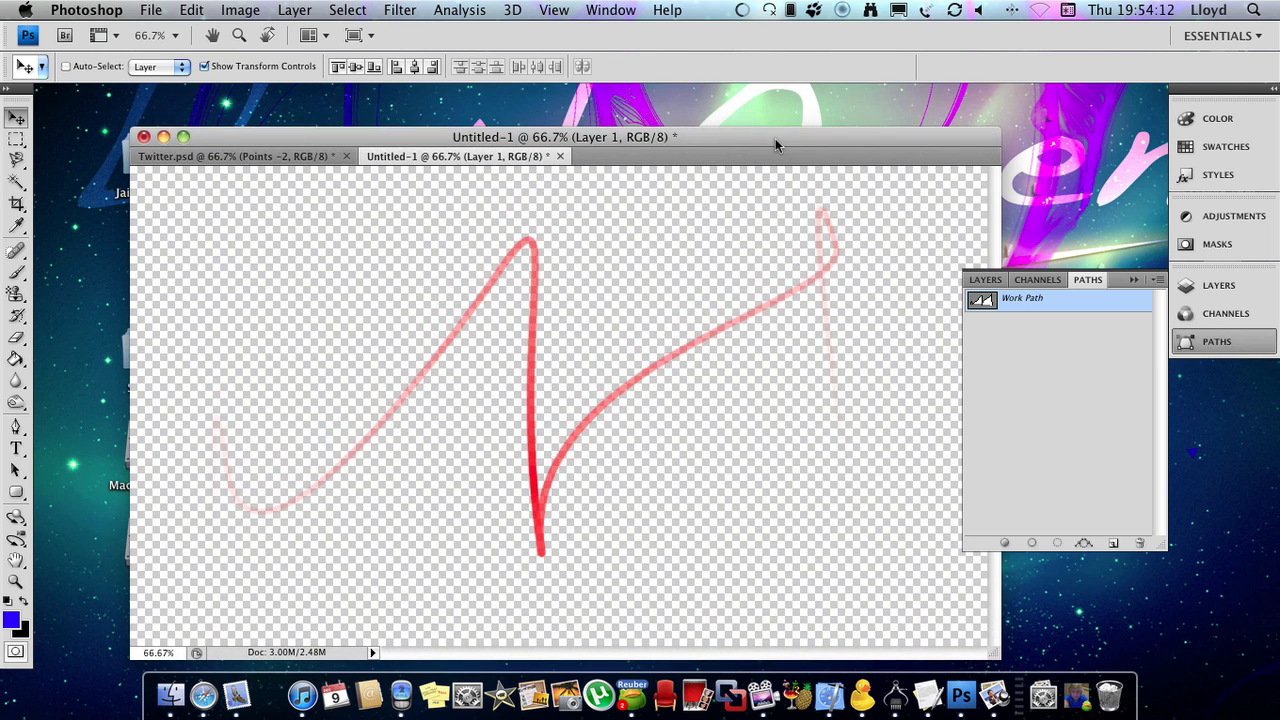
- View the Twitter example artwork, then begin a new white 1024×1024 pixel document
click(240, 156)
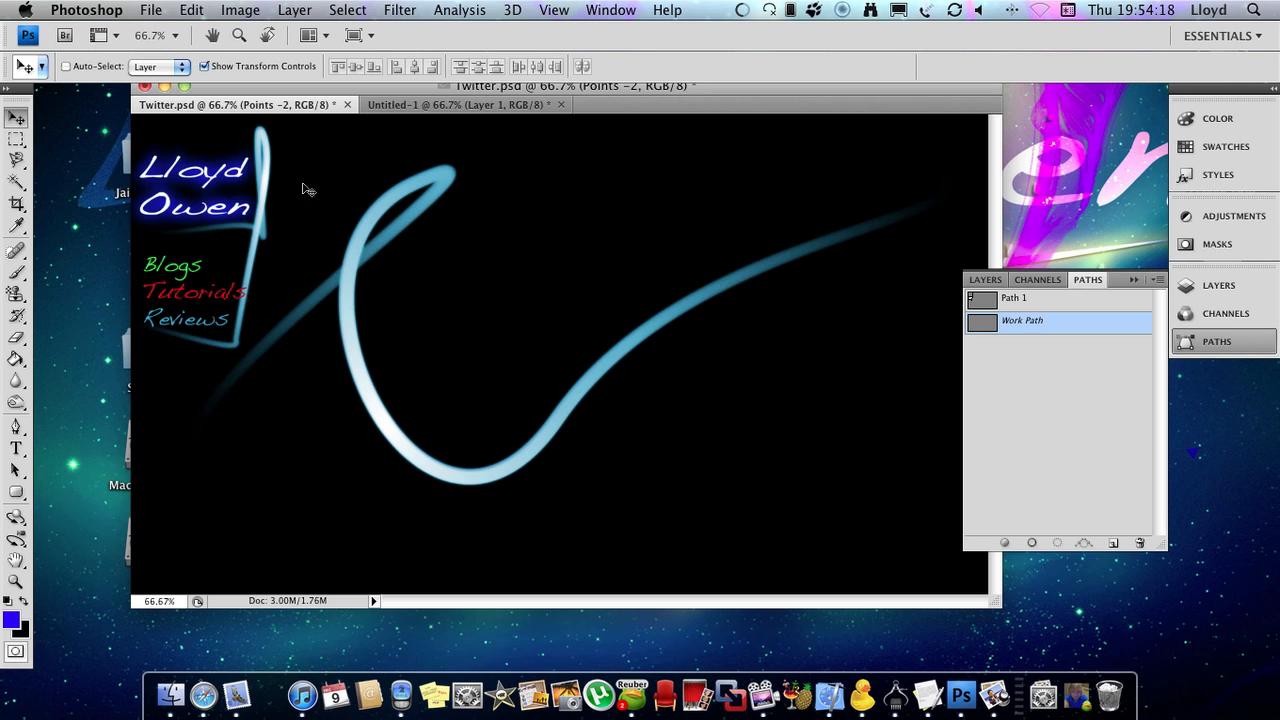
mouse_move(254, 238)
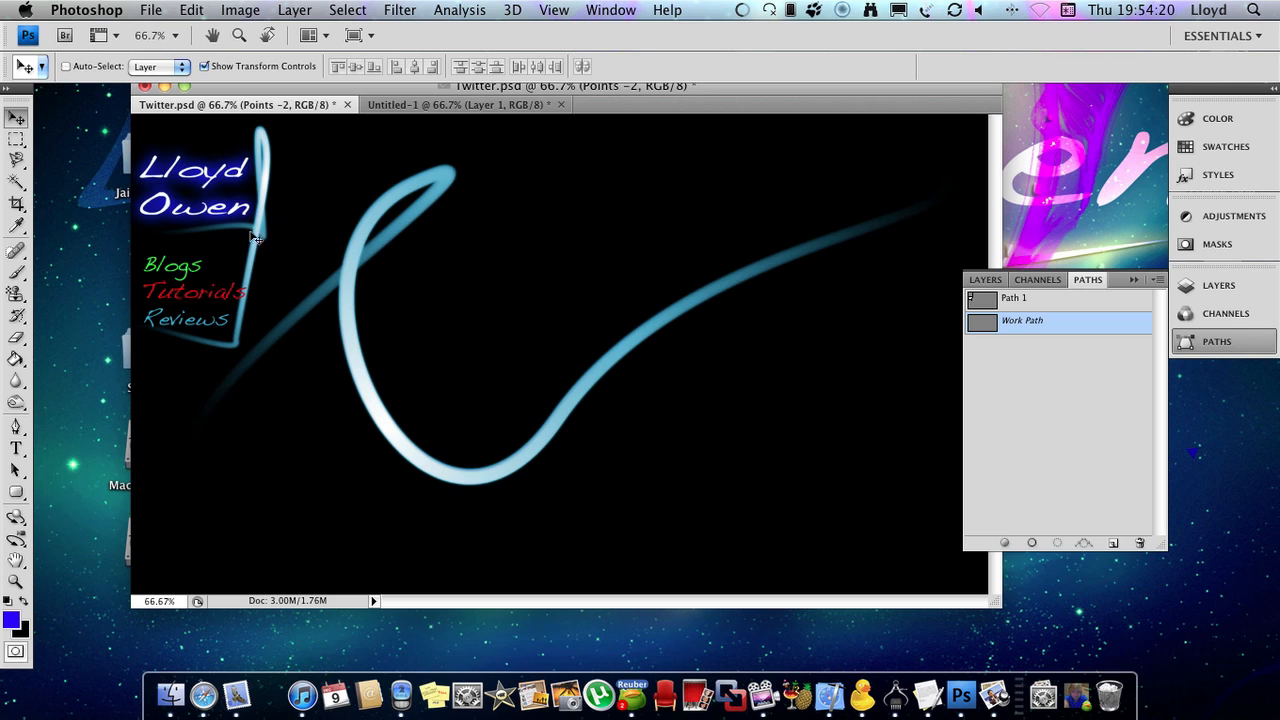
mouse_move(424, 210)
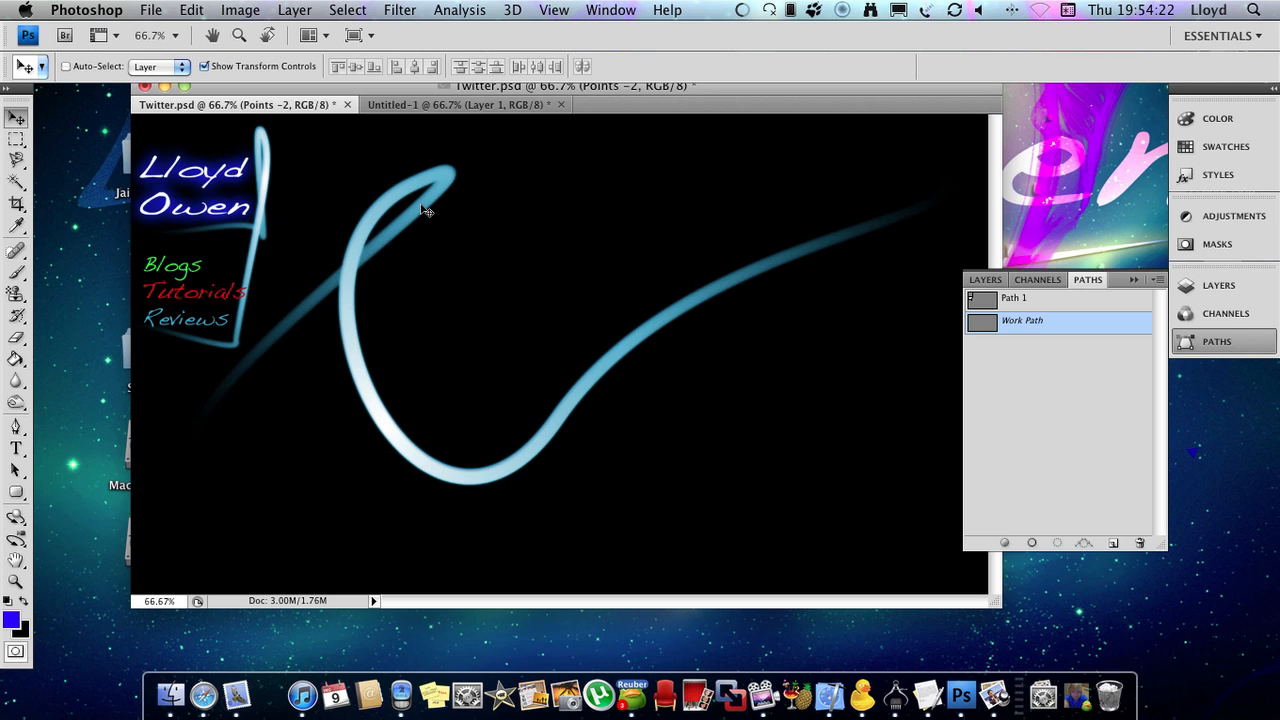
mouse_move(484, 130)
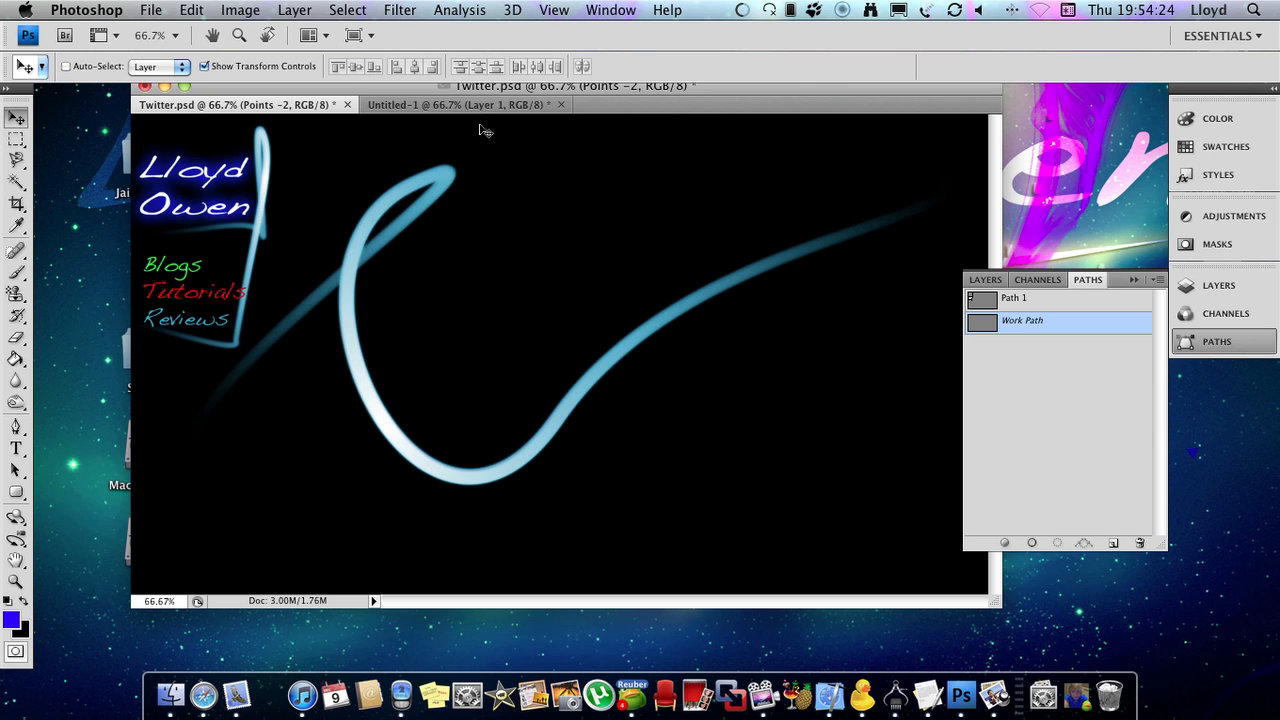
click(456, 118)
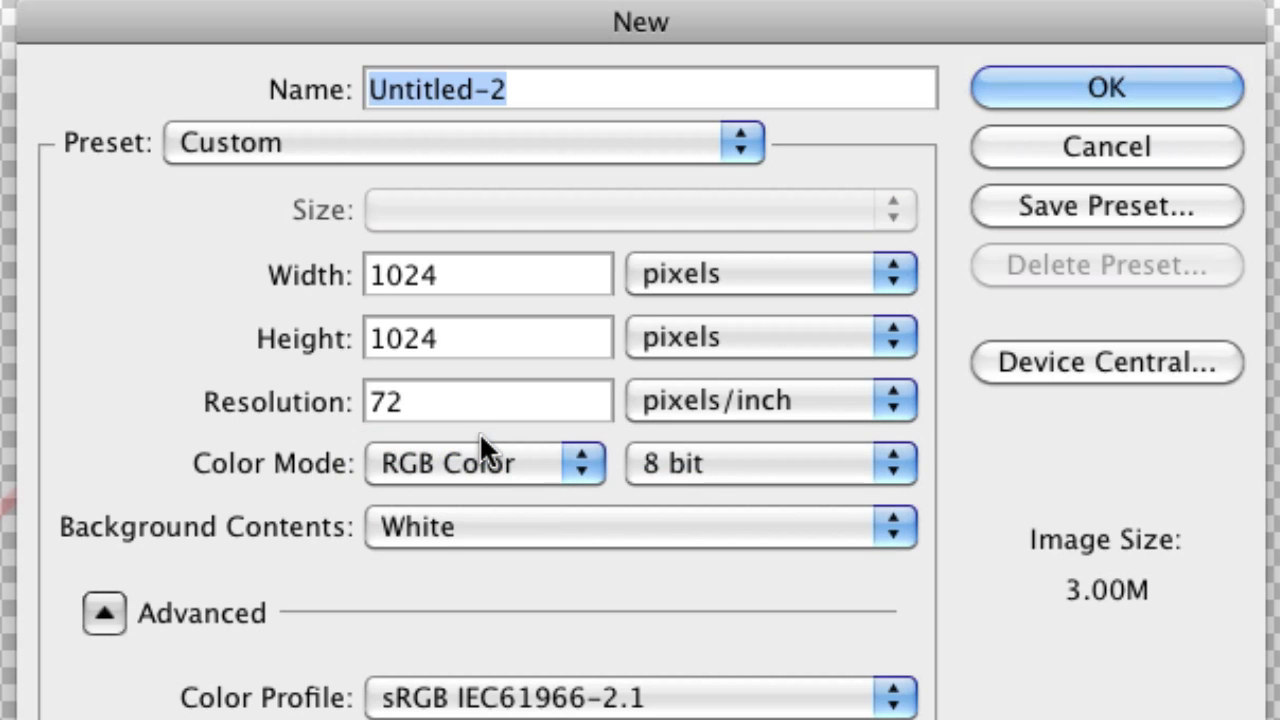
mouse_move(480, 460)
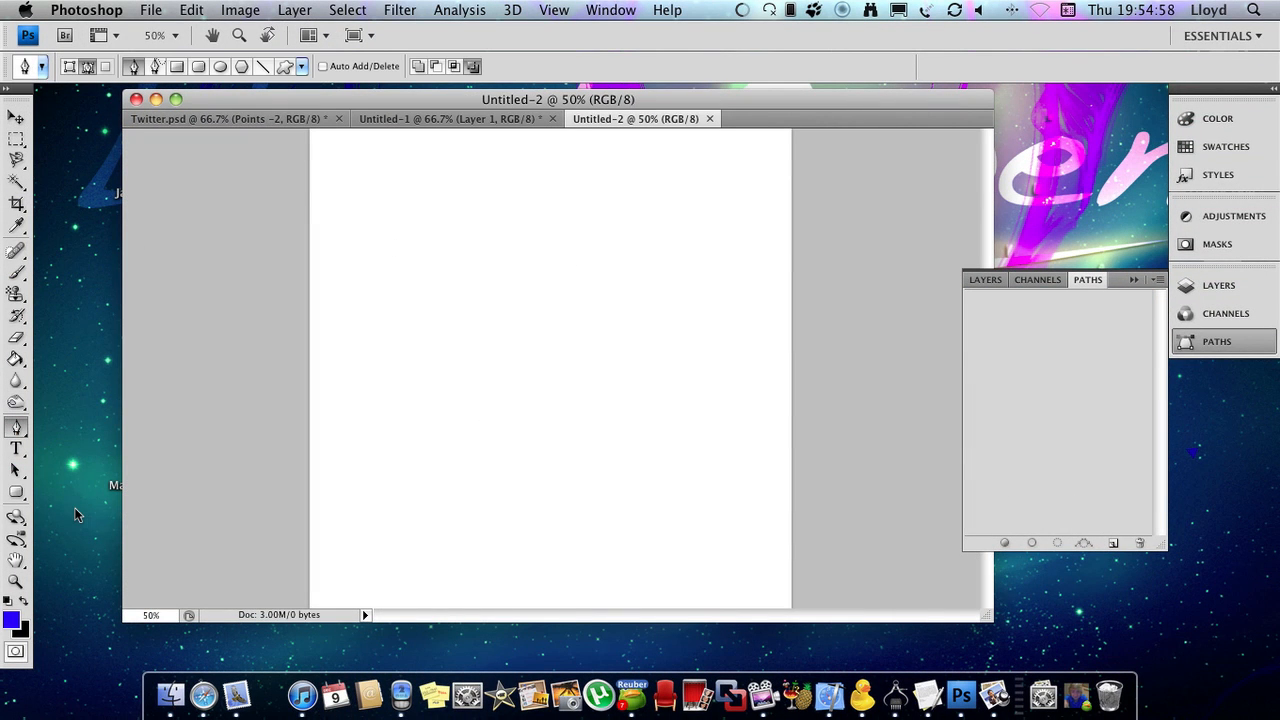
mouse_move(364, 384)
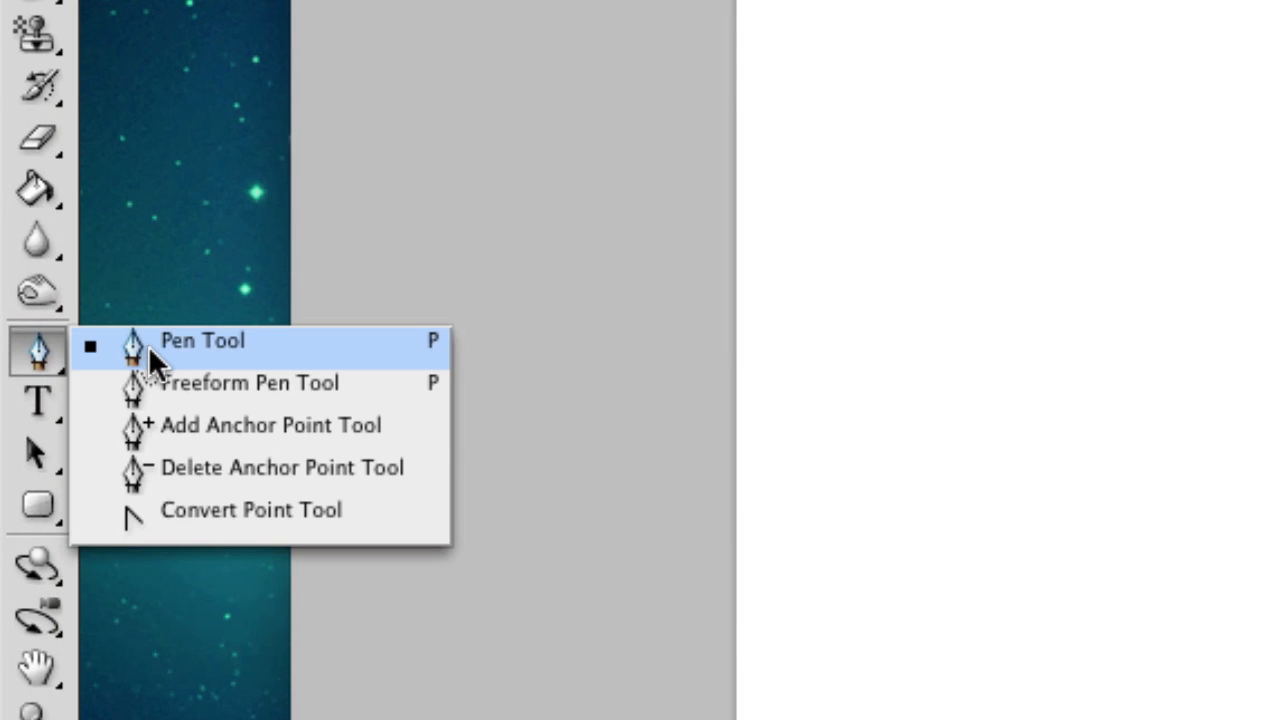
- Place three anchor points with the Pen Tool to form the first zigzag segments of the work path
click(200, 340)
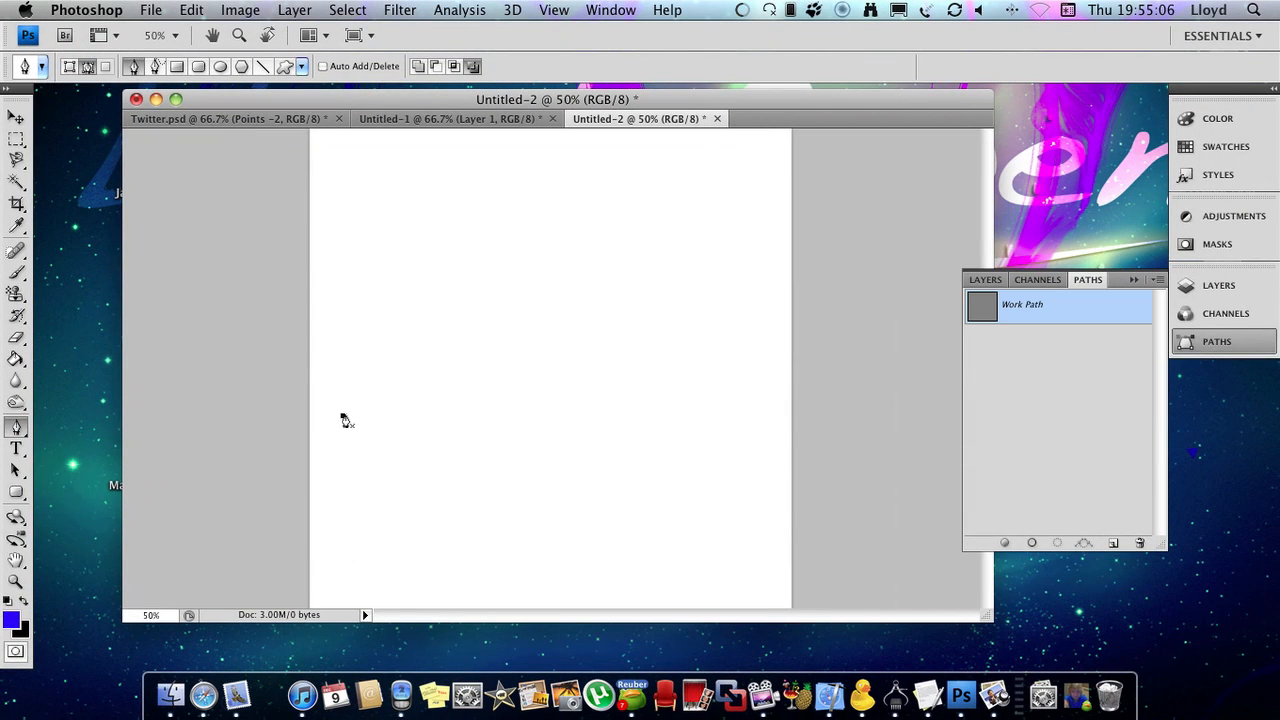
click(560, 452)
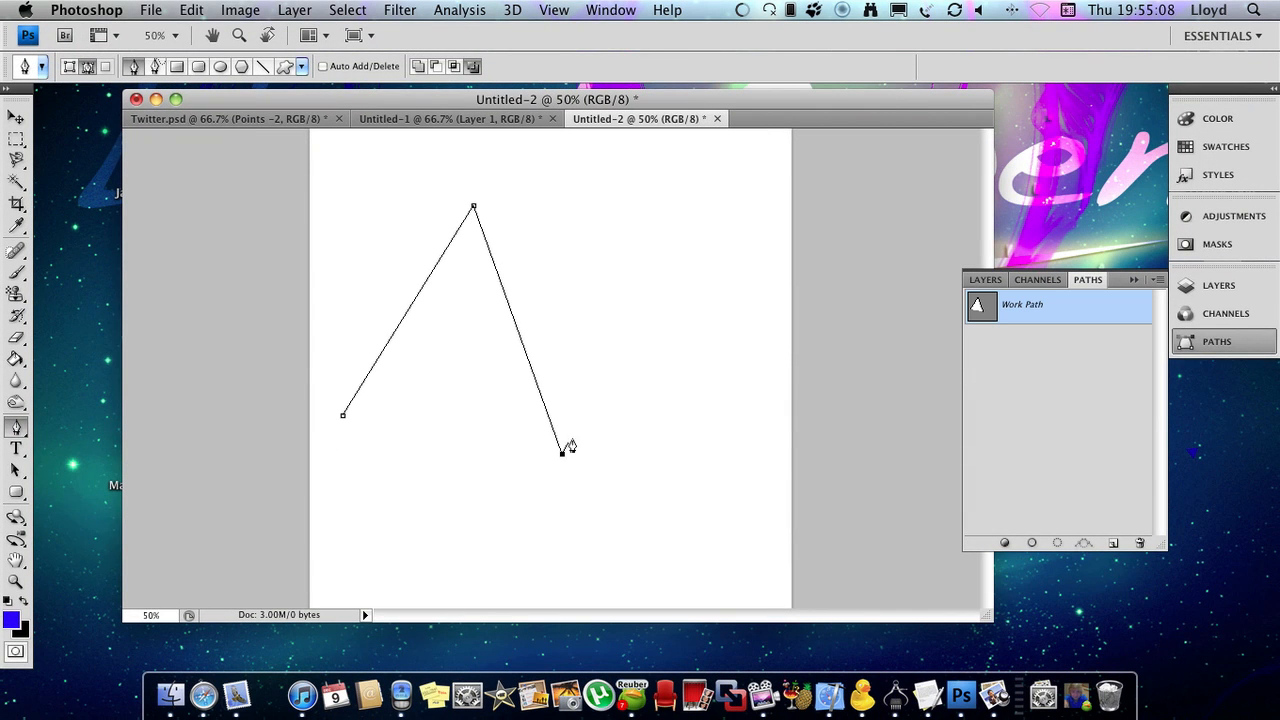
click(728, 268)
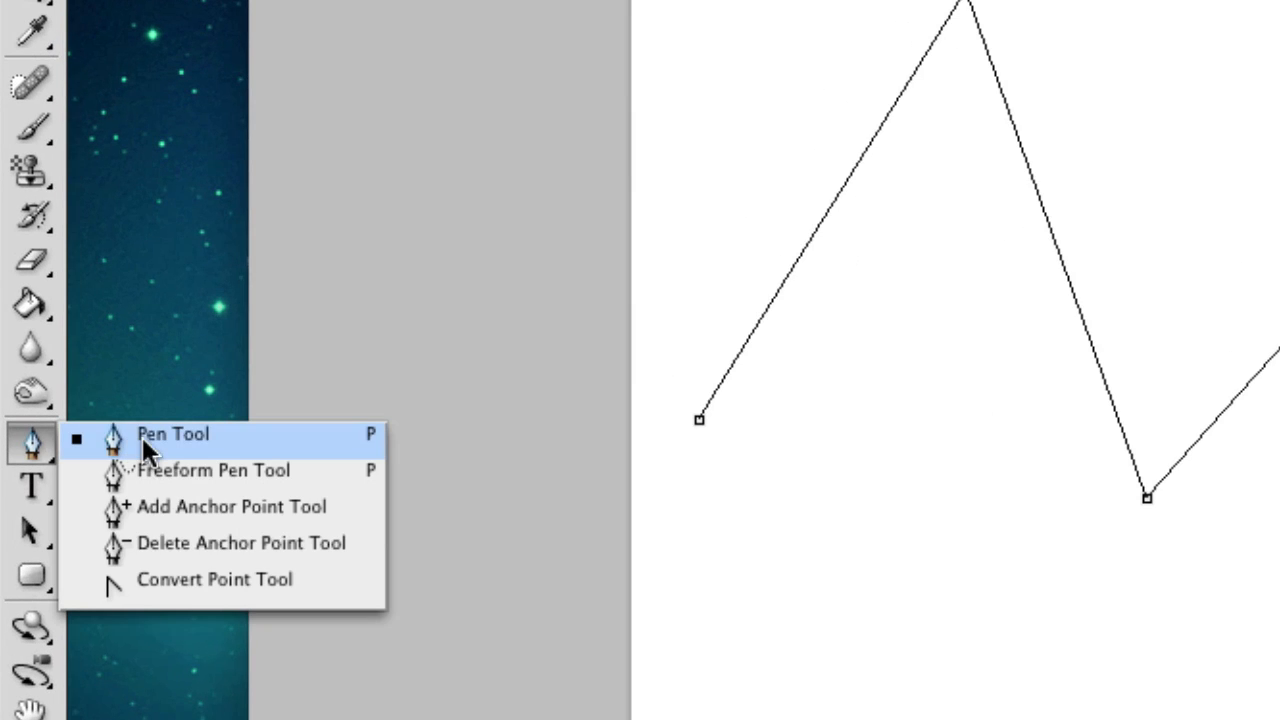
mouse_move(304, 504)
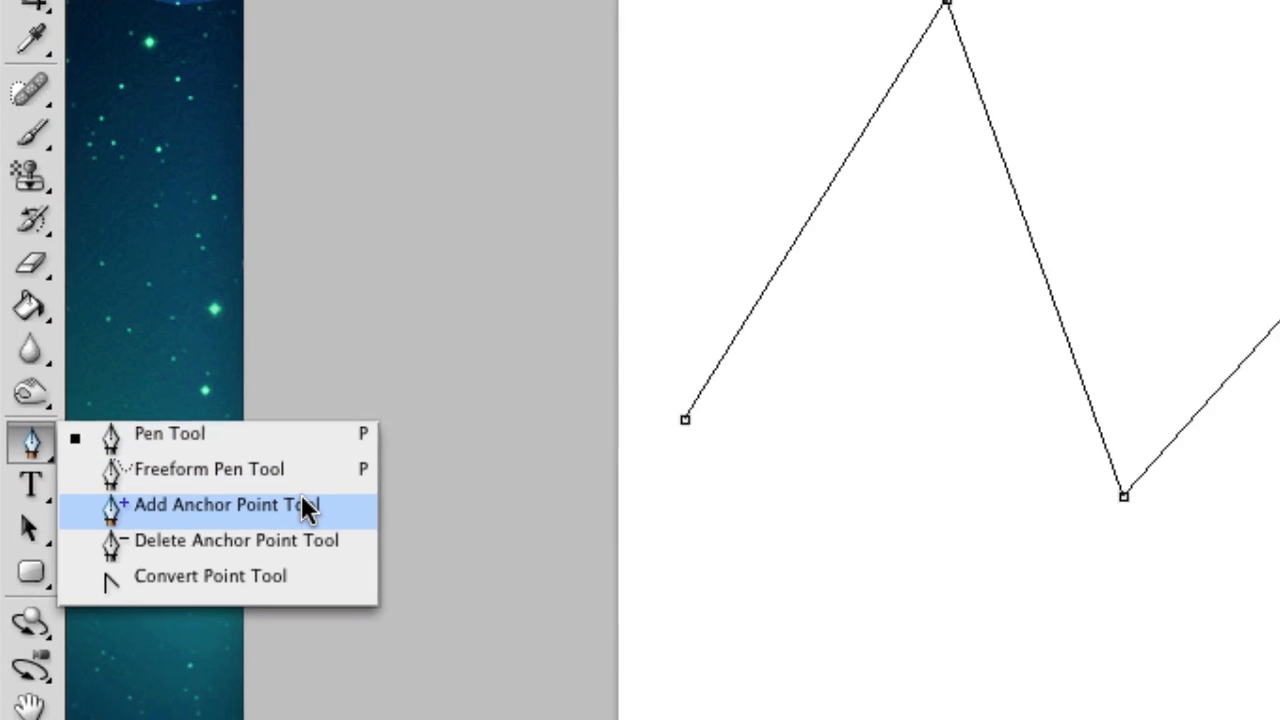
- Add anchor points to curve the zigzag and delete one unwanted anchor from the path
click(210, 504)
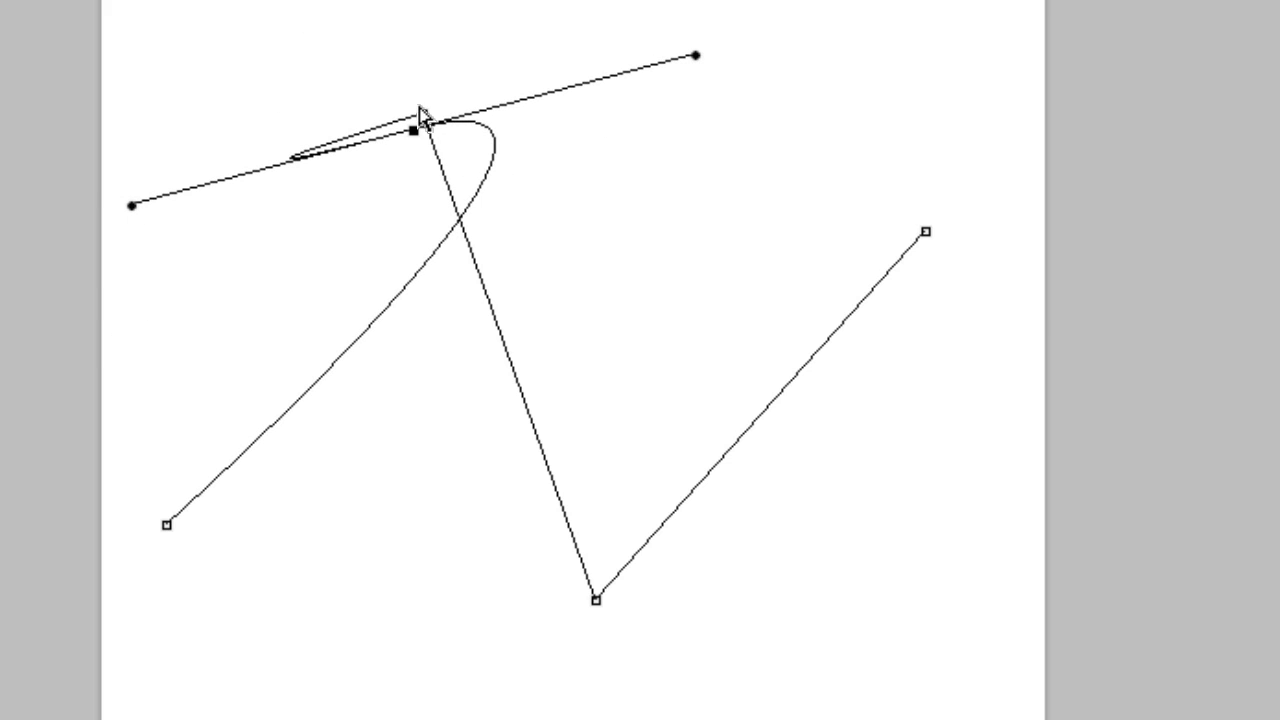
right_click(420, 130)
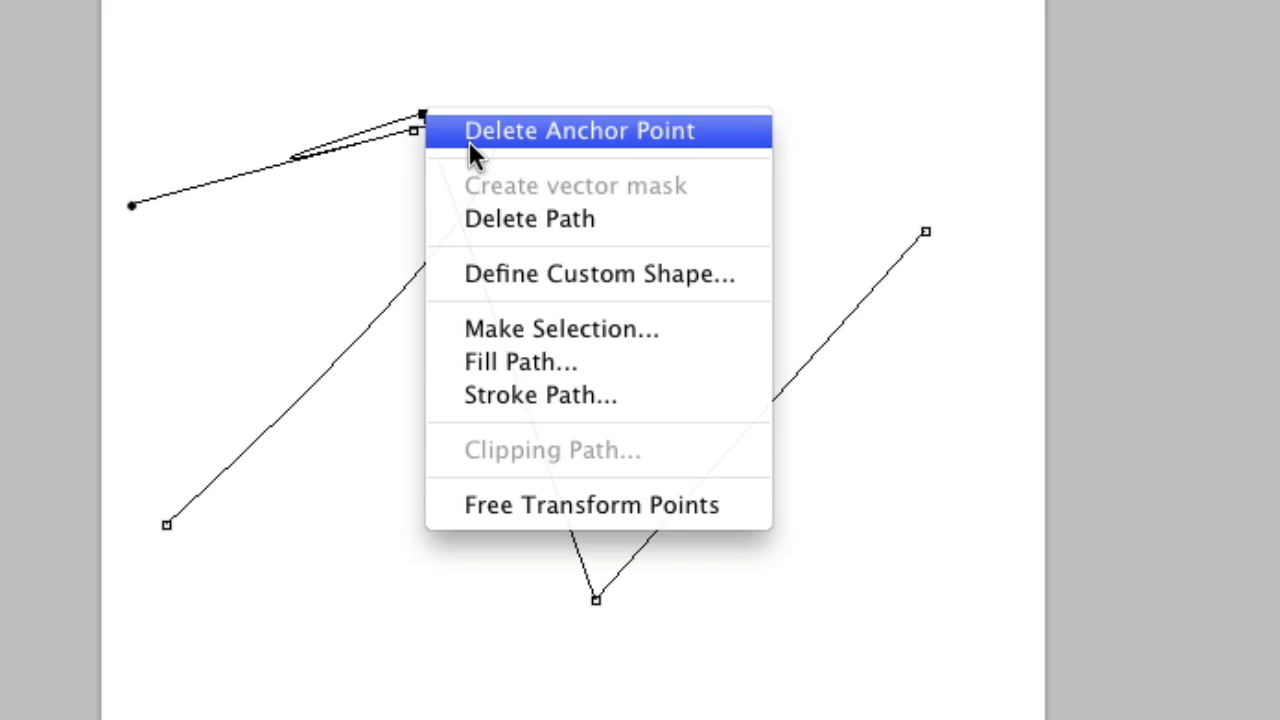
click(578, 130)
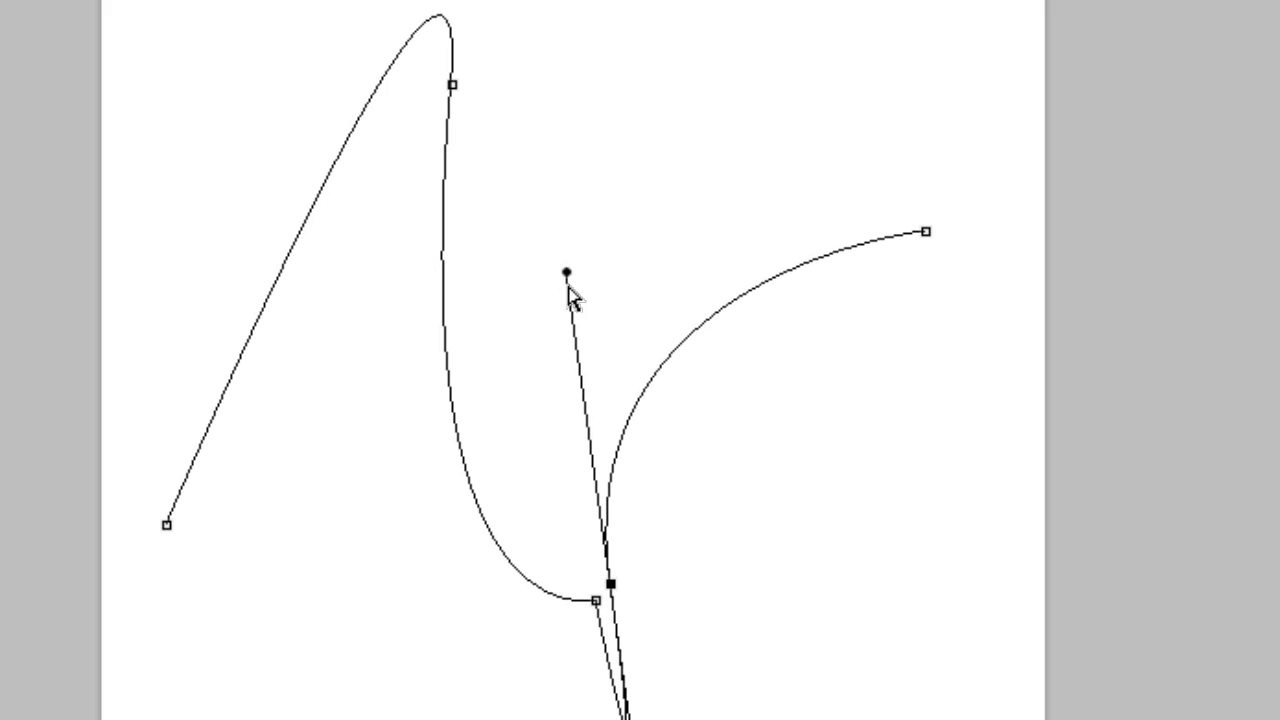
right_click(596, 600)
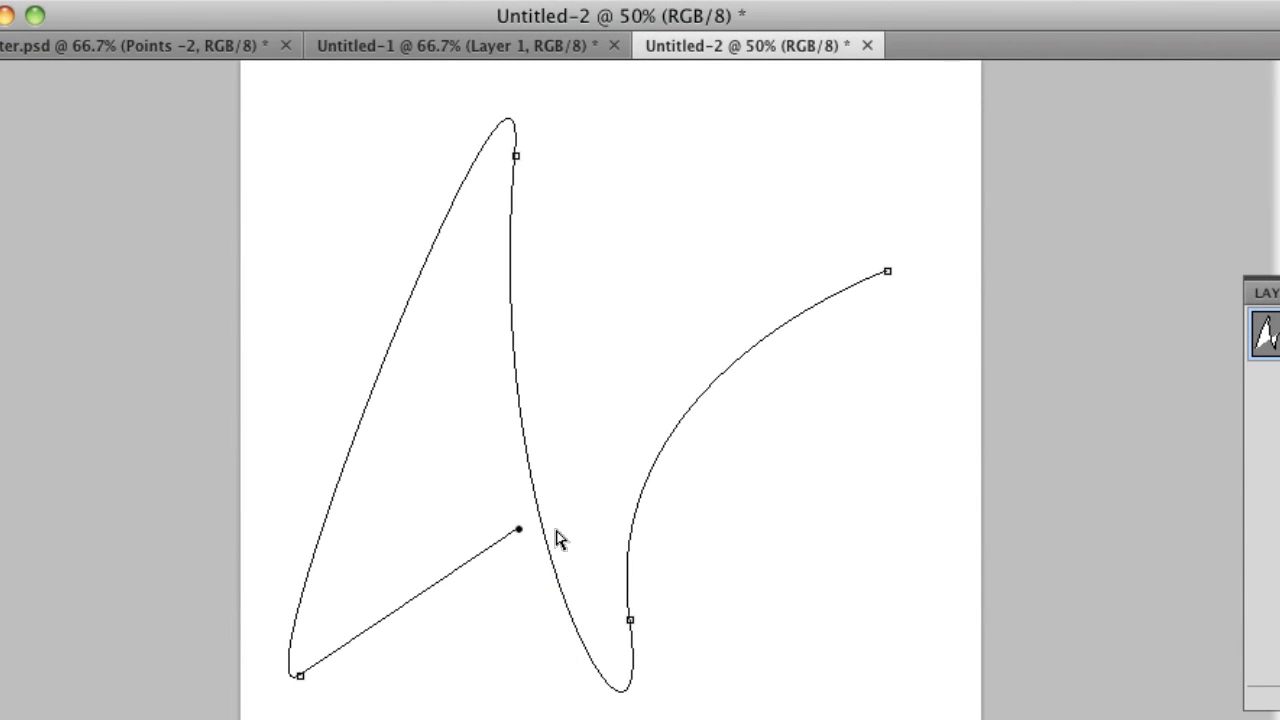
- With the Convert Point Tool, drag the lower-left anchor's handle so the curve crosses into a loop
click(38, 432)
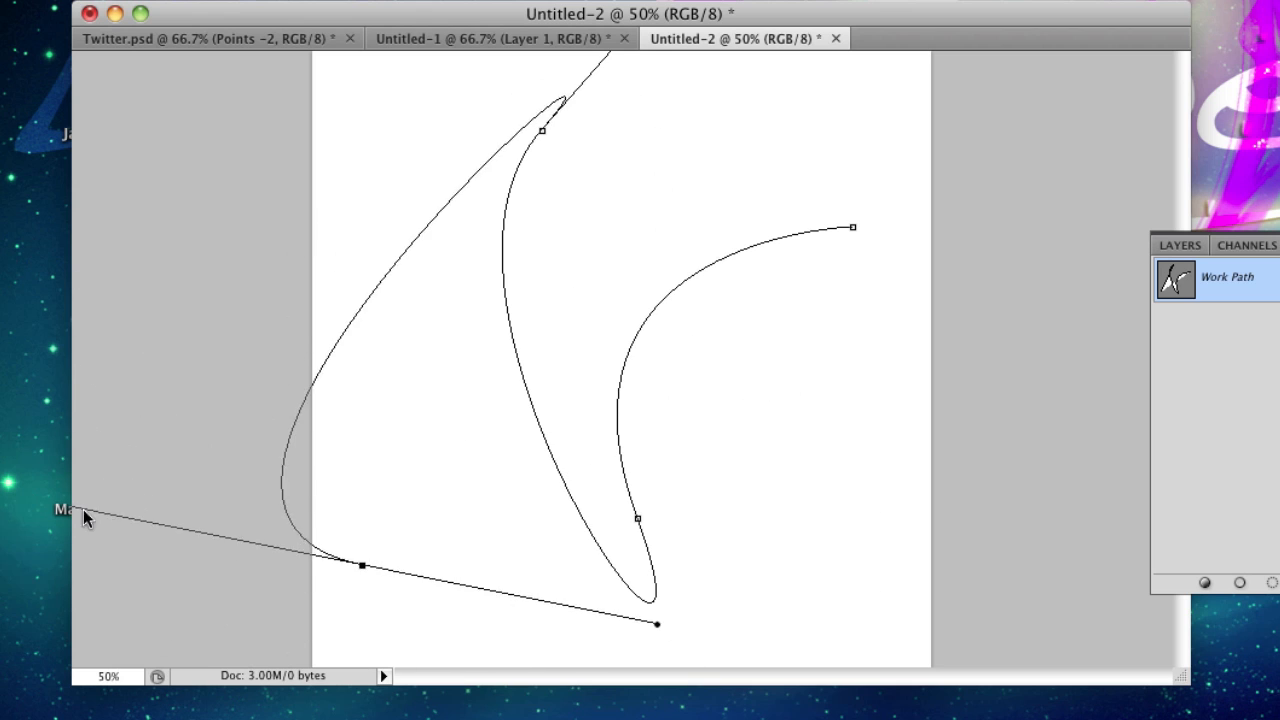
drag(656, 624, 492, 430)
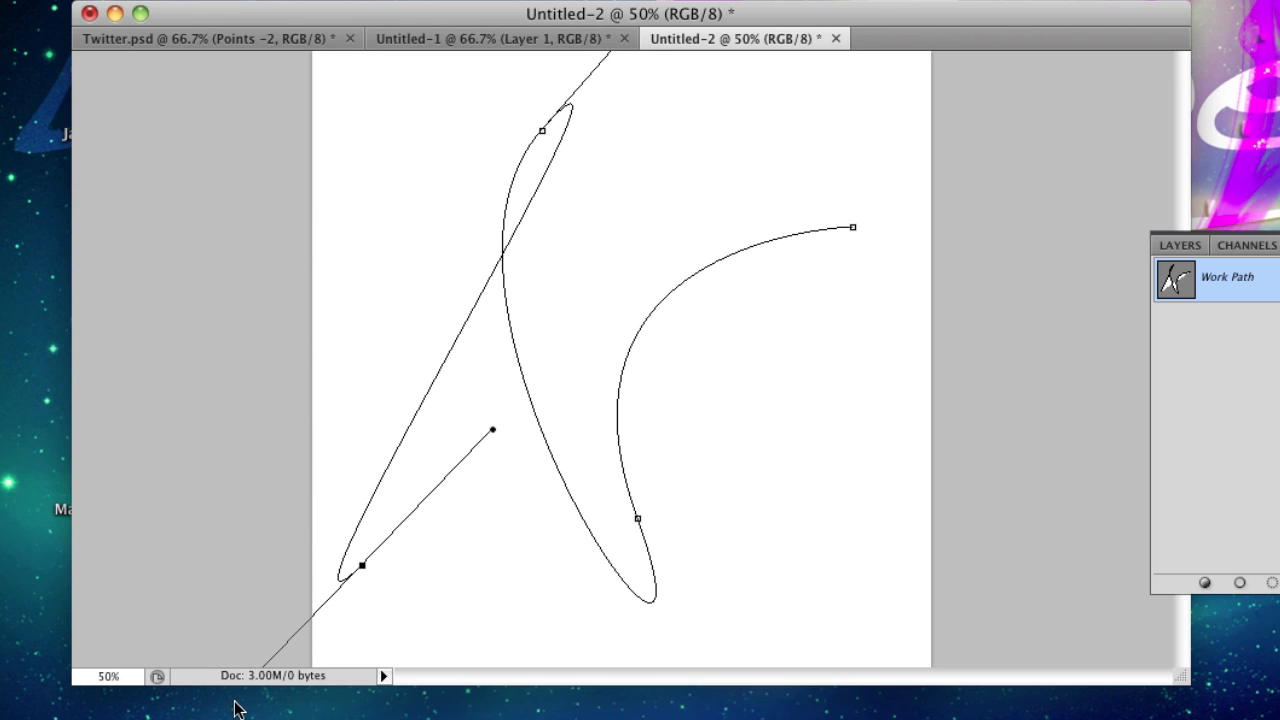
mouse_move(50, 212)
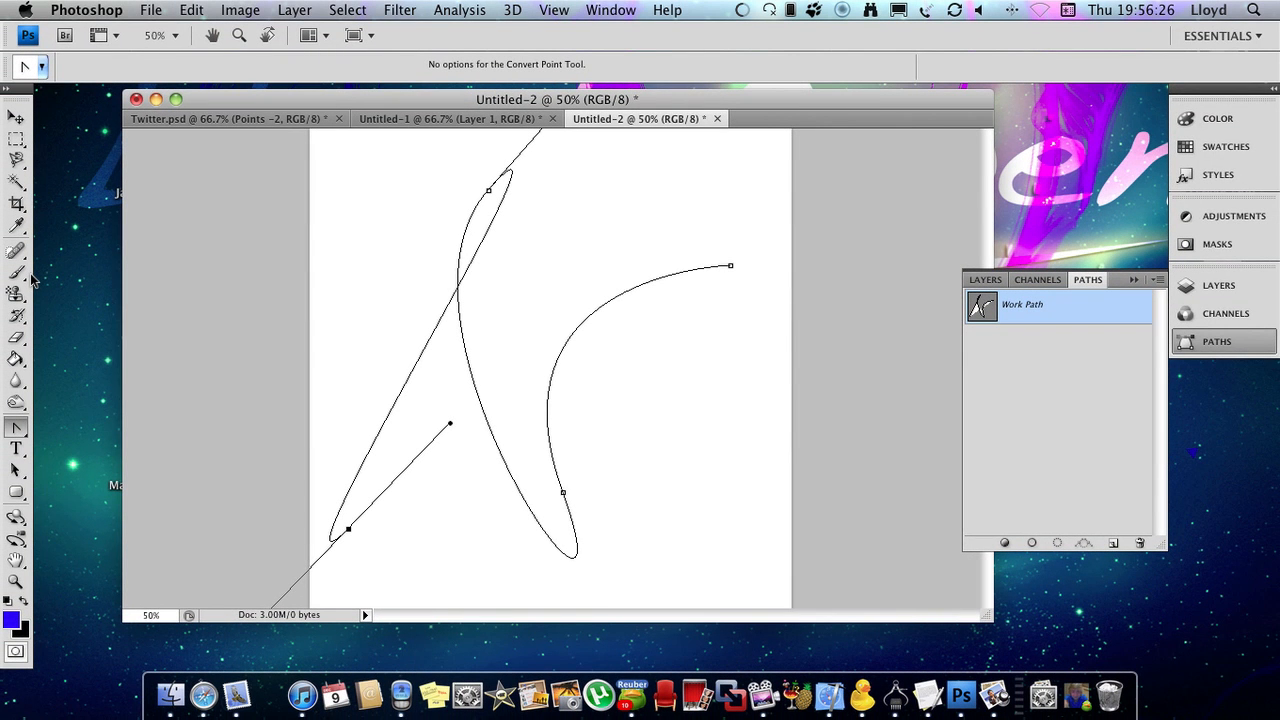
mouse_move(16, 272)
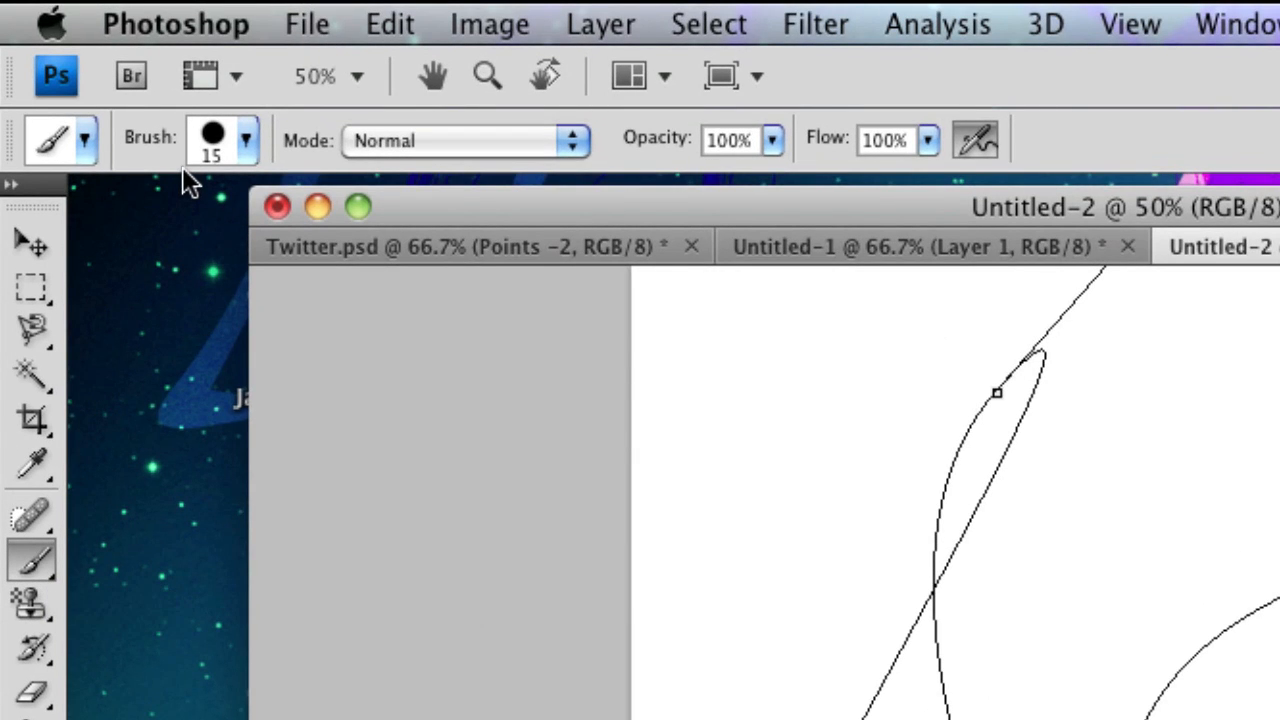
- Set a 15 px hard round brush and confirm black #000000 as the foreground colour
click(246, 140)
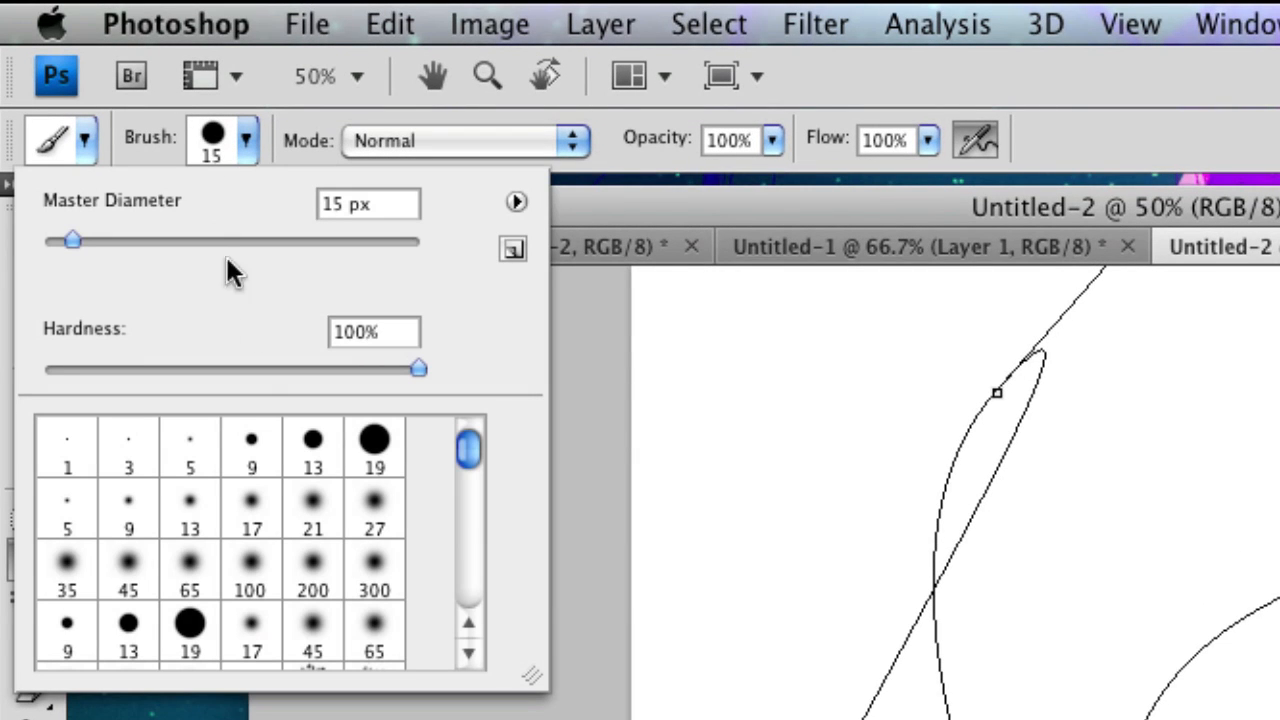
mouse_move(190, 624)
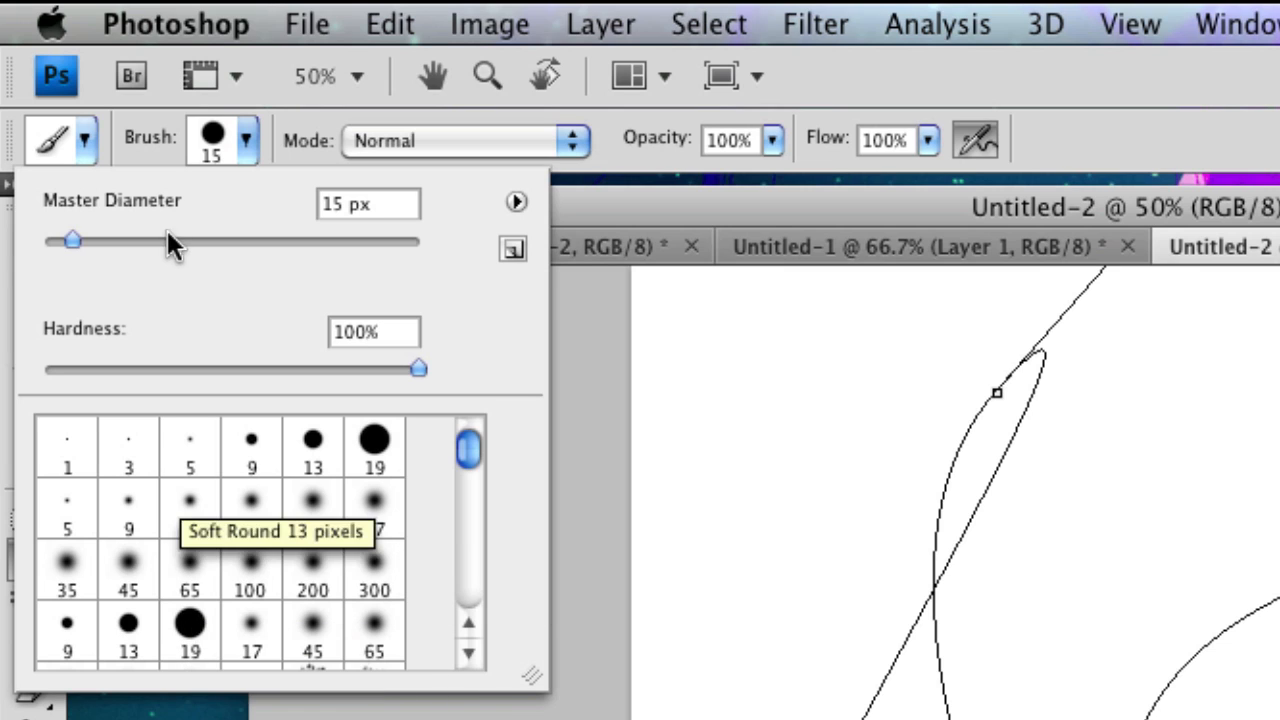
mouse_move(70, 220)
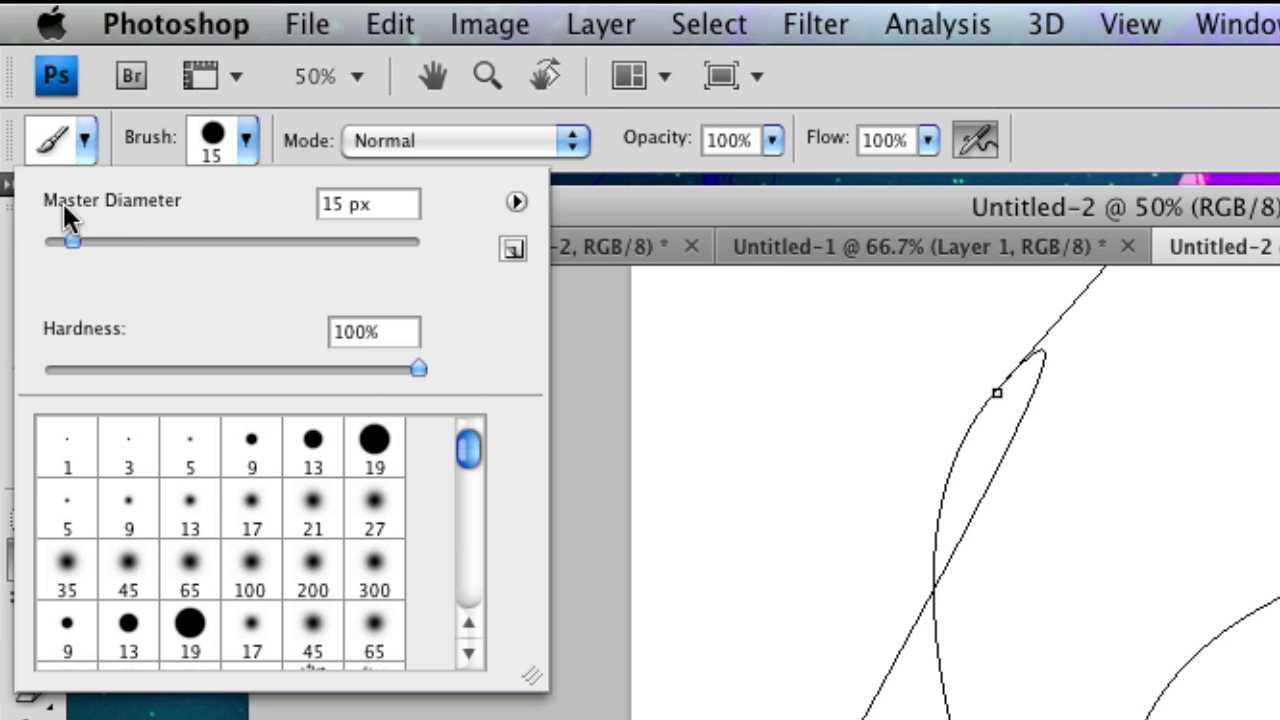
mouse_move(136, 218)
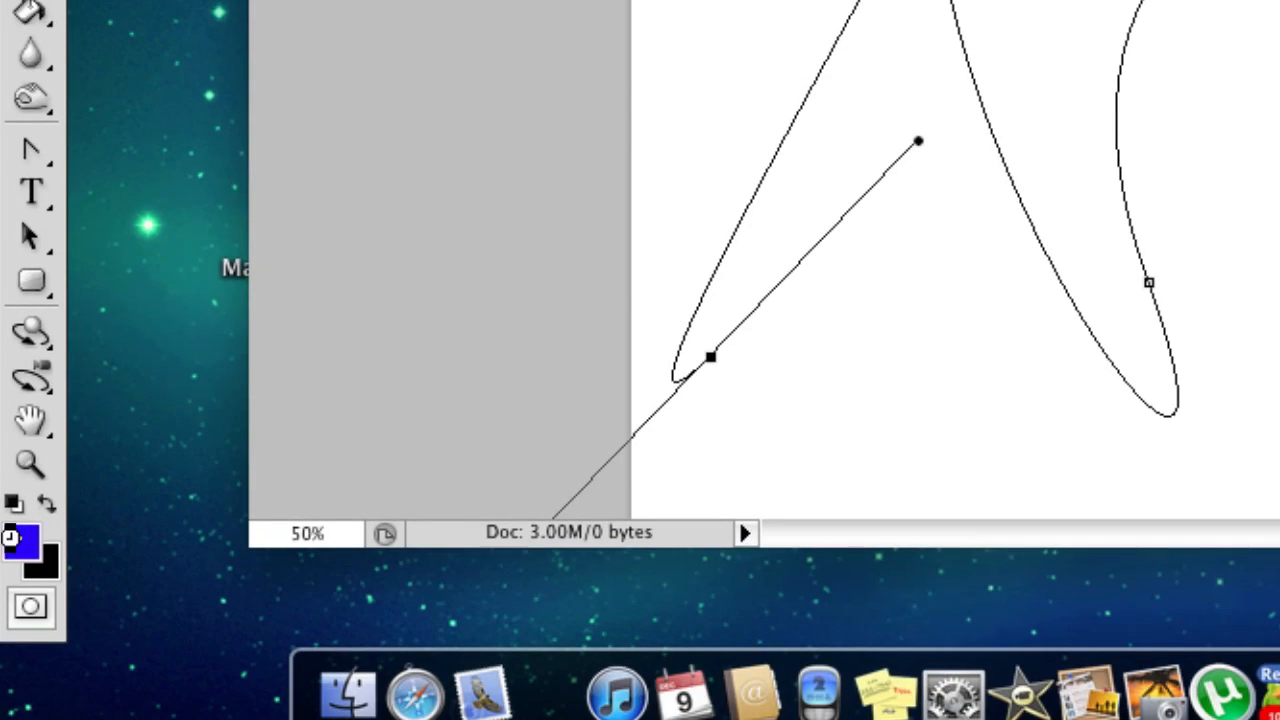
click(22, 540)
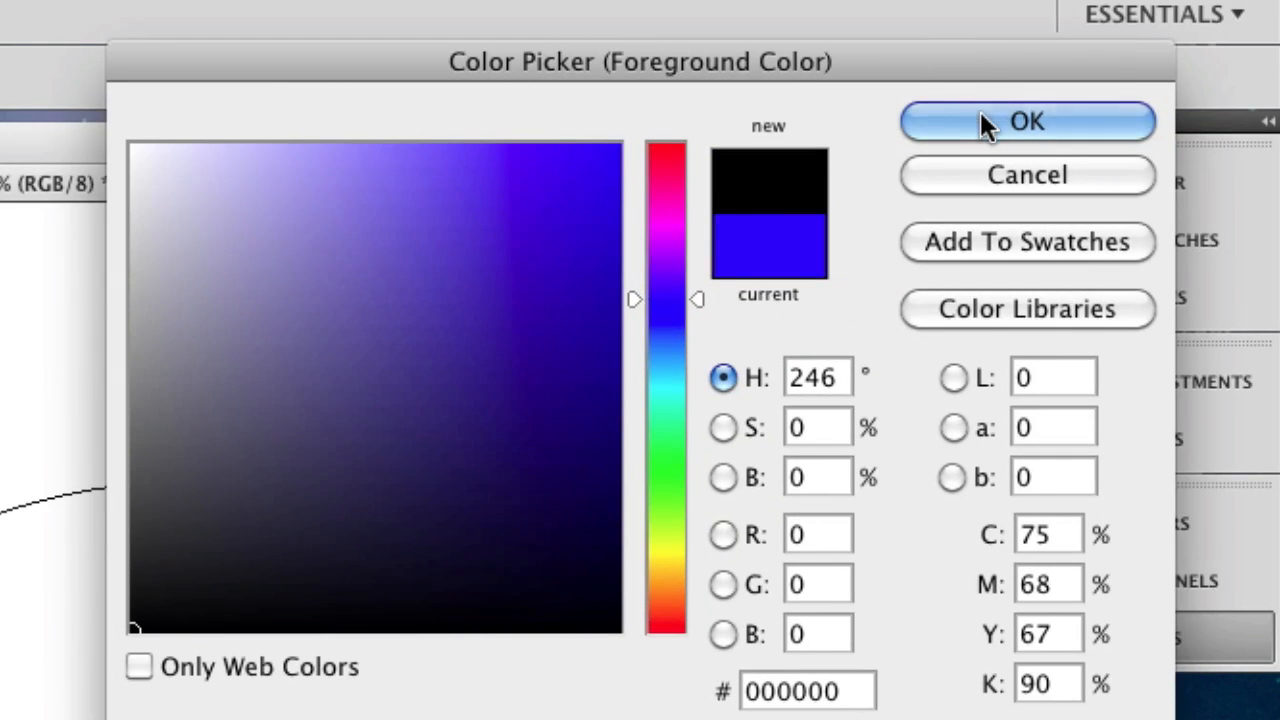
click(1026, 122)
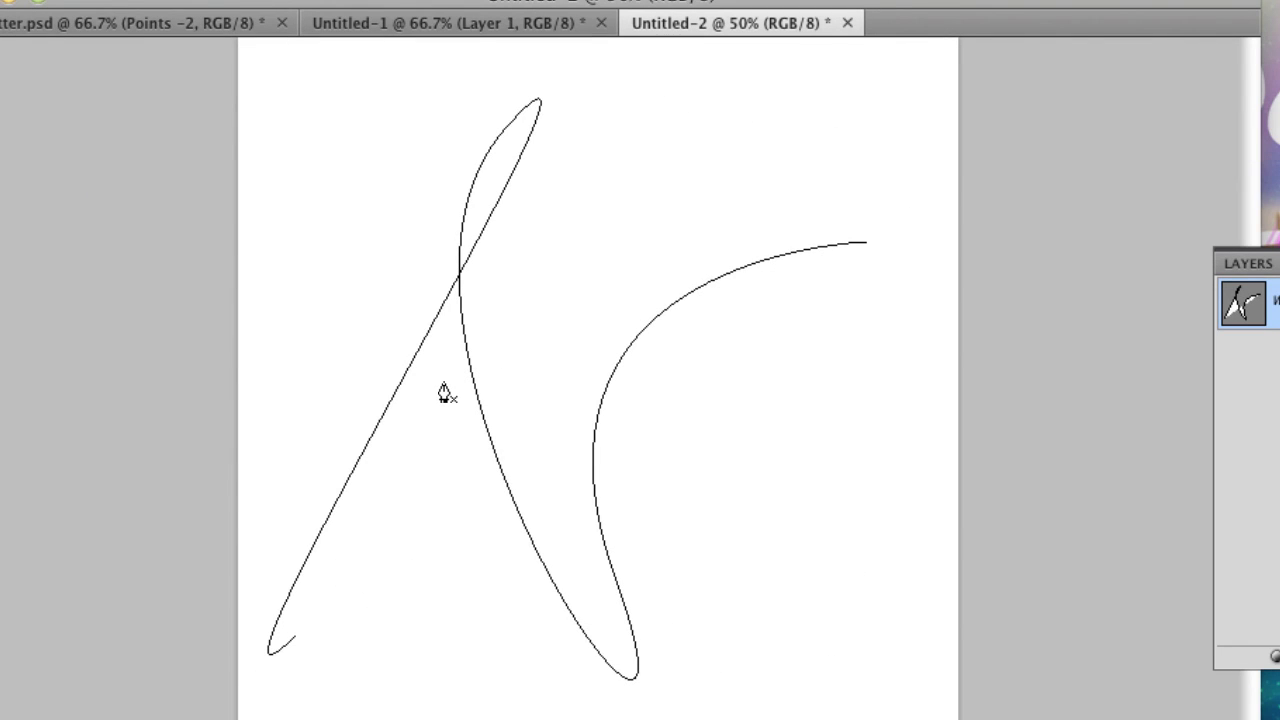
mouse_move(460, 300)
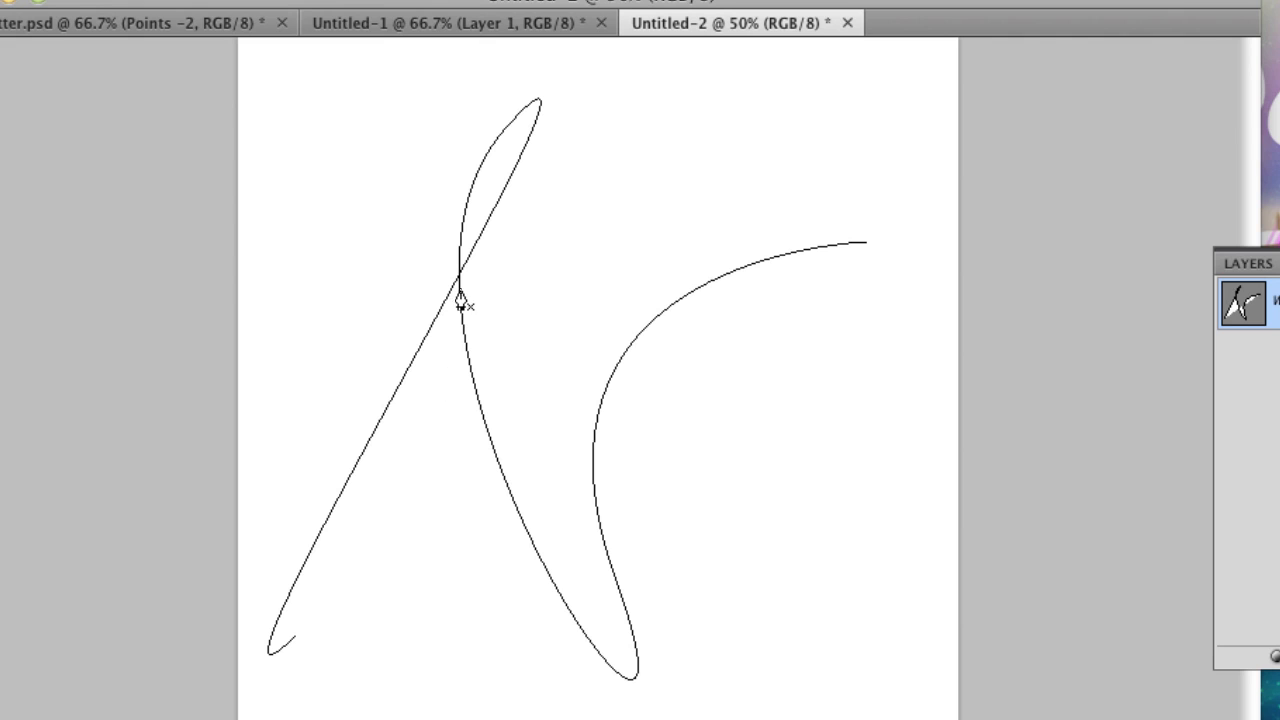
- Apply Stroke Path with the Brush and Simulate Pressure for tapered black lines
right_click(460, 300)
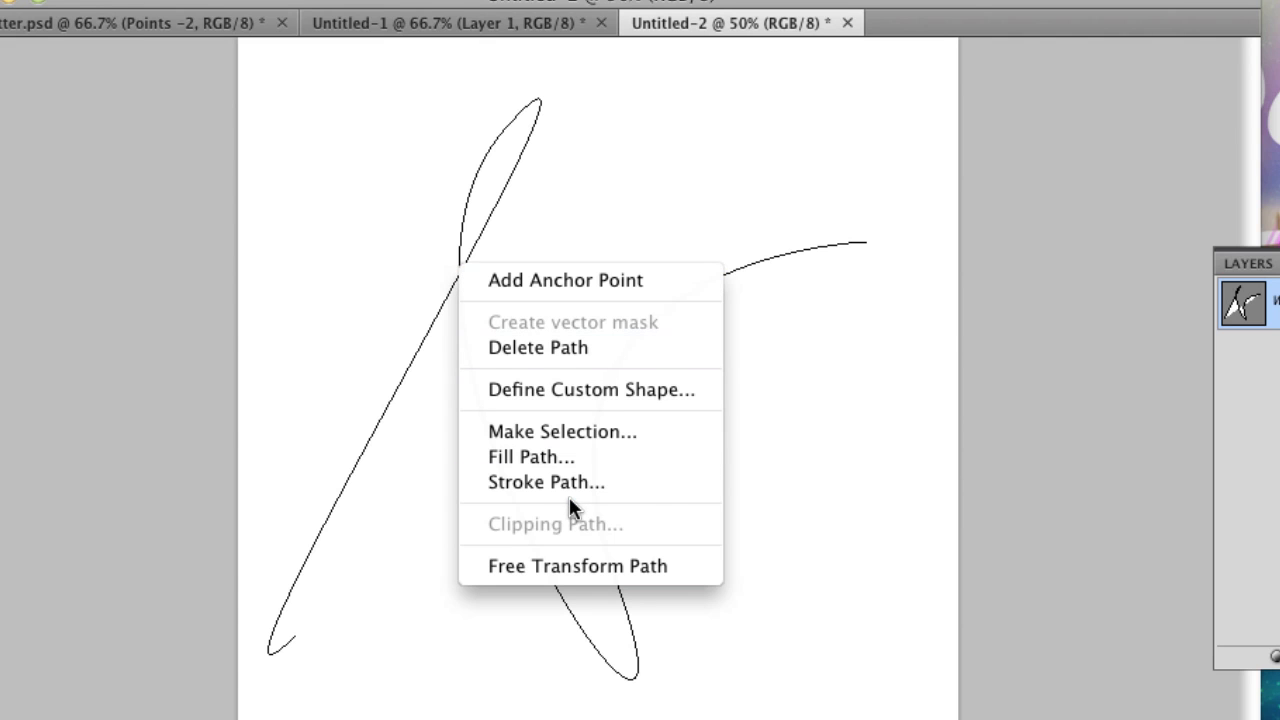
click(546, 482)
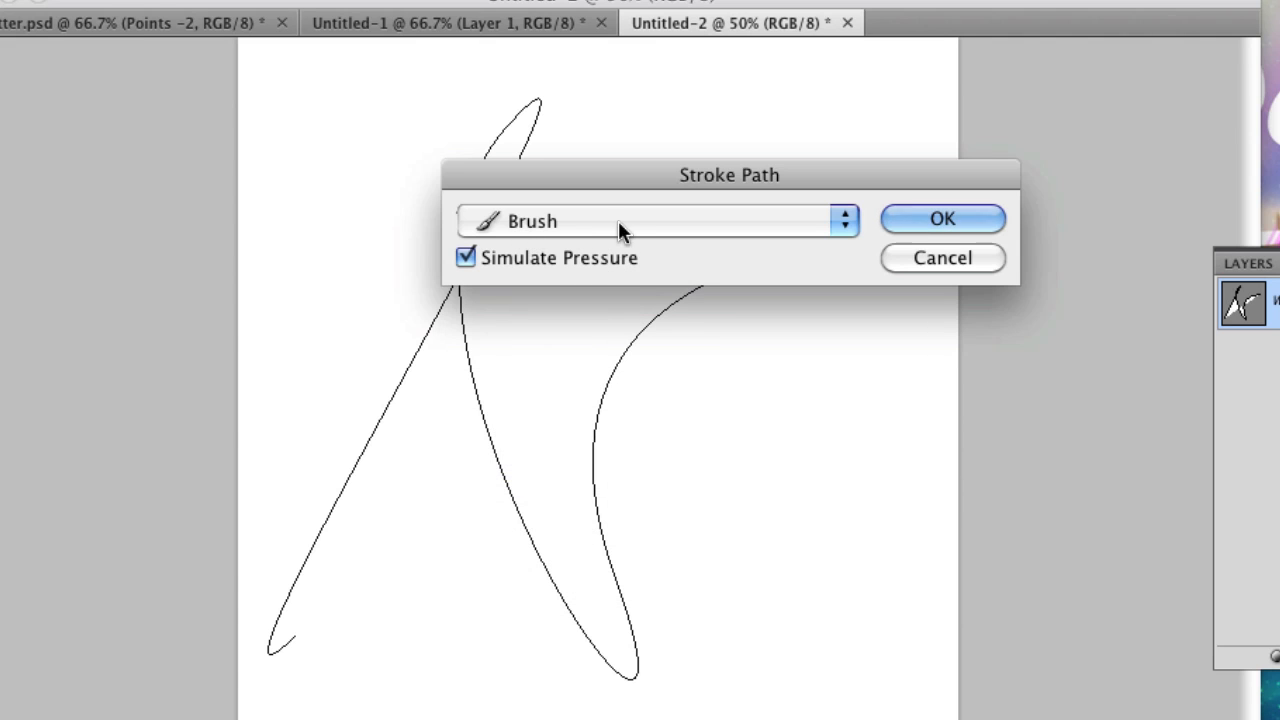
mouse_move(650, 262)
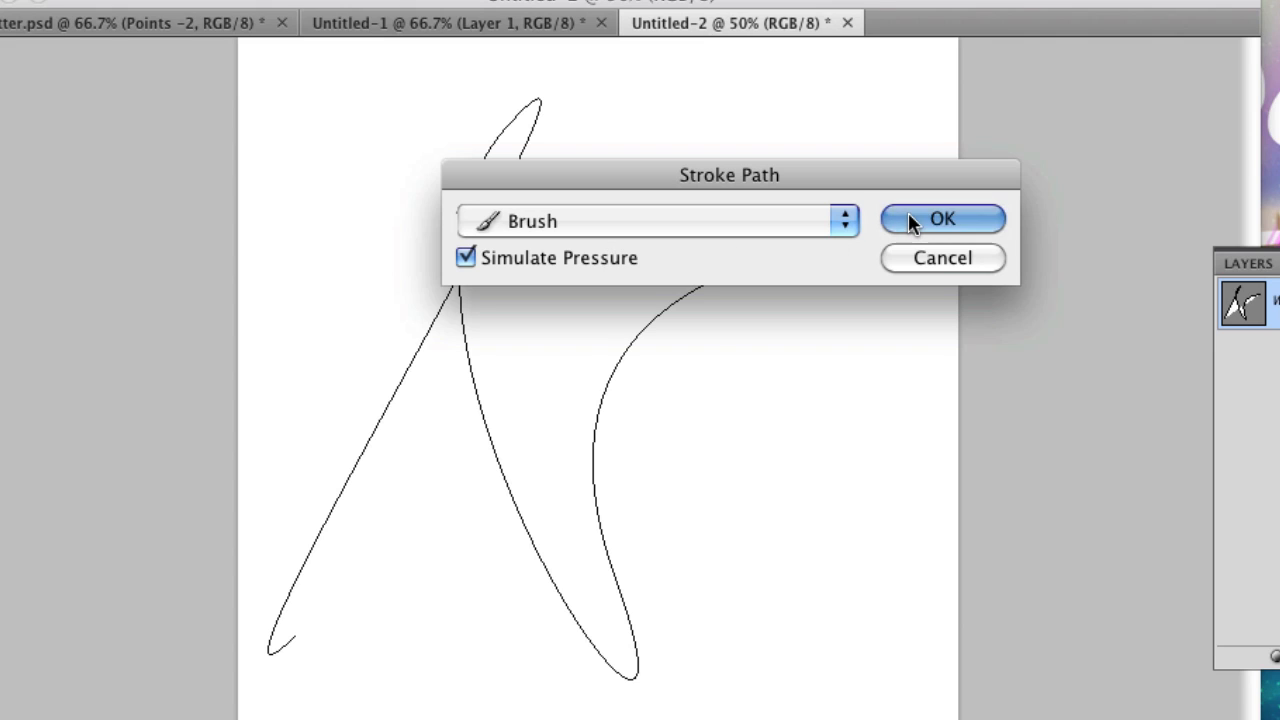
click(940, 218)
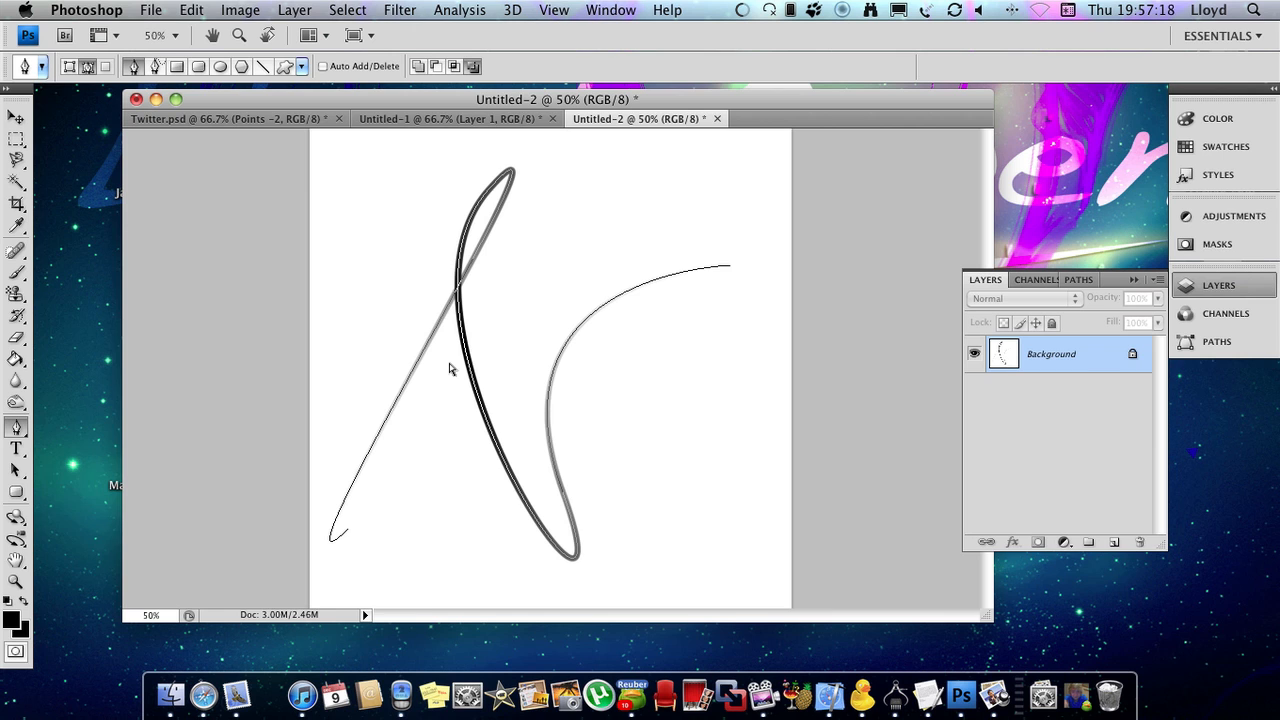
mouse_move(450, 370)
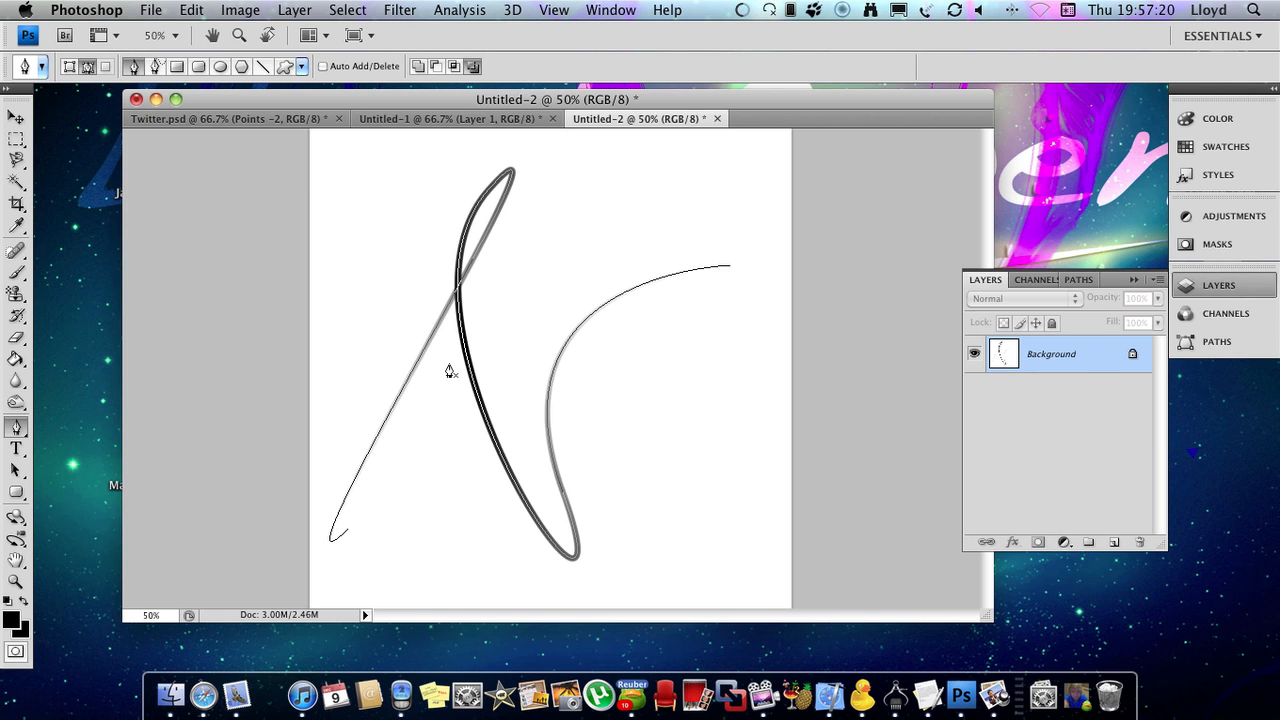